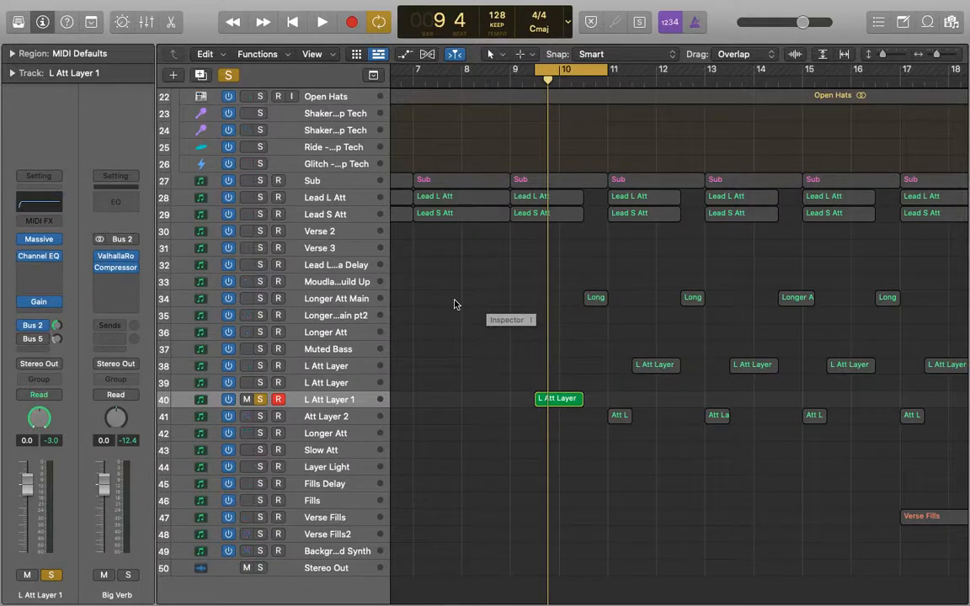
Keep L Att Layer 1's Bus 2 send in Post Pan, then play from bar 9
{"action": "left_click", "coordinate": [32, 325]}
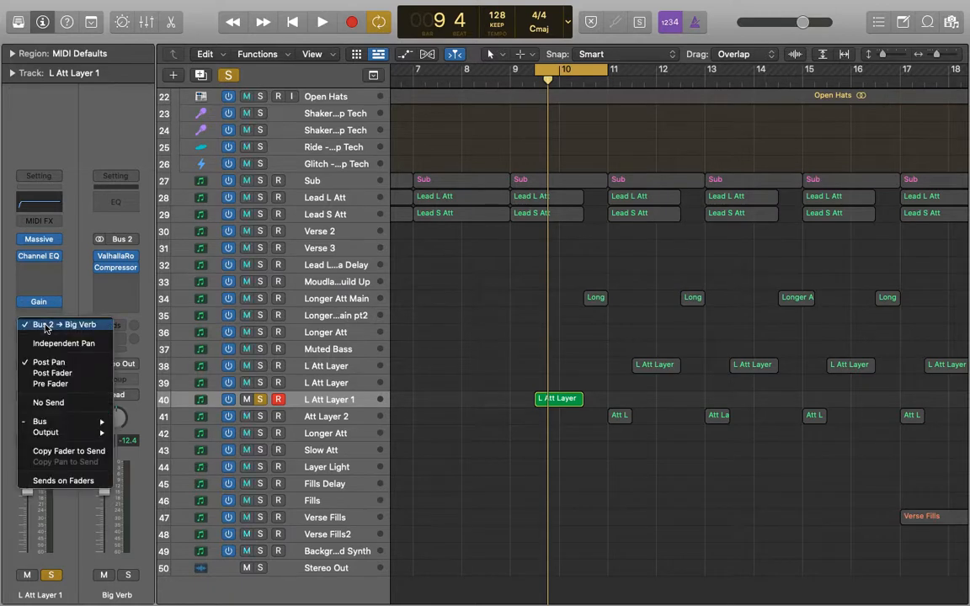
{"action": "mouse_move", "coordinate": [50, 384]}
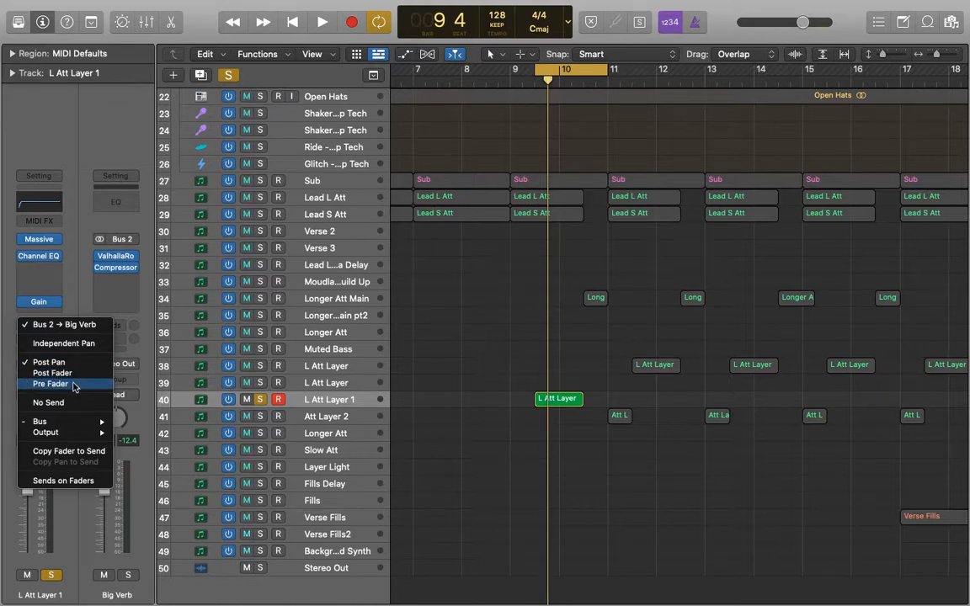
{"action": "left_click", "coordinate": [49, 383]}
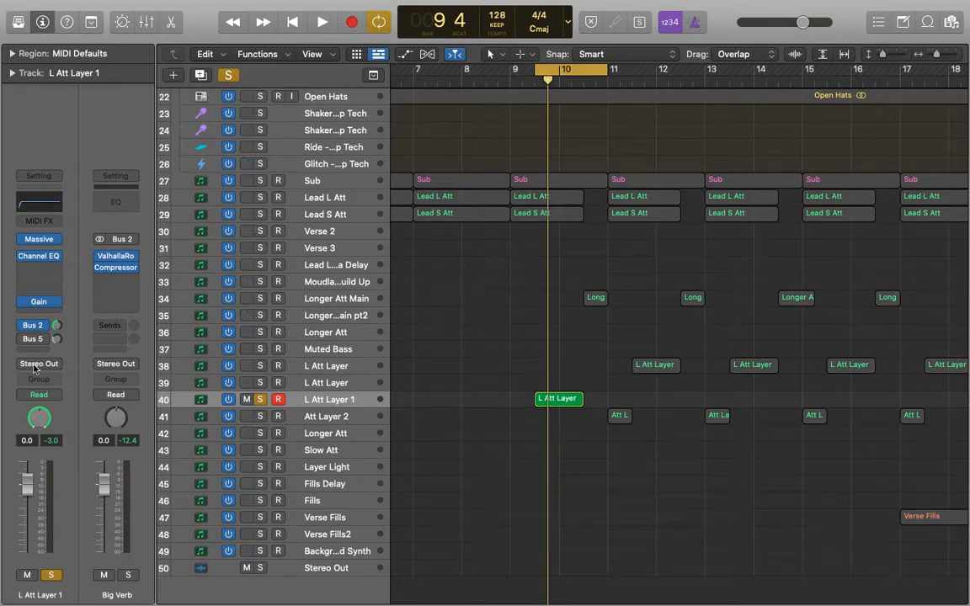
{"action": "left_click", "coordinate": [33, 325]}
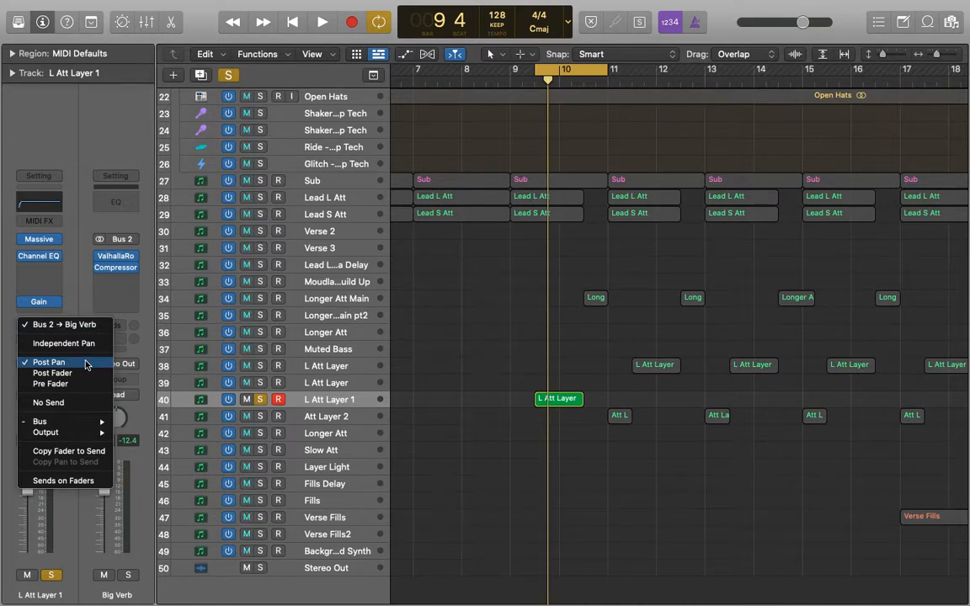
{"action": "left_click", "coordinate": [48, 362]}
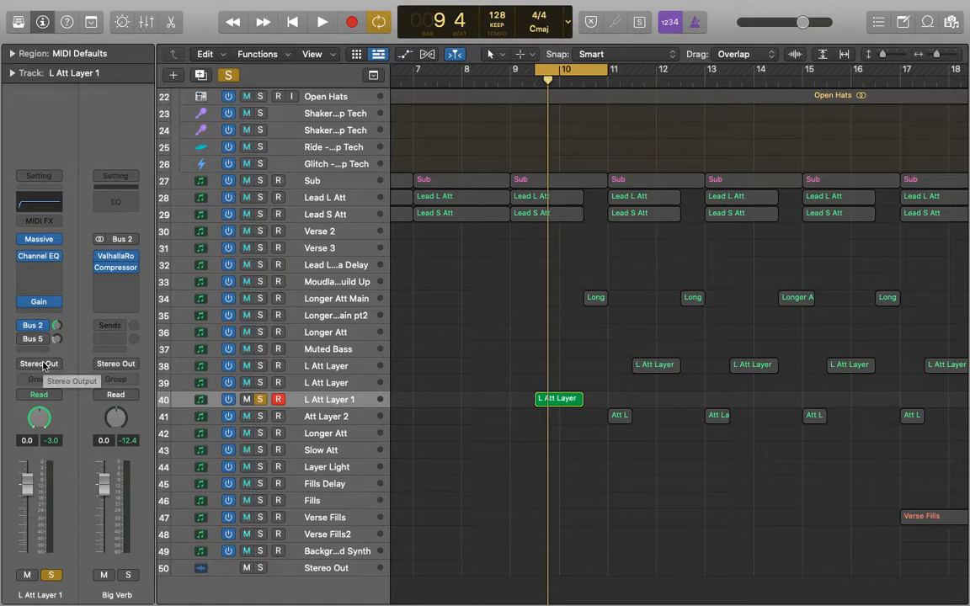
{"action": "mouse_move", "coordinate": [39, 419]}
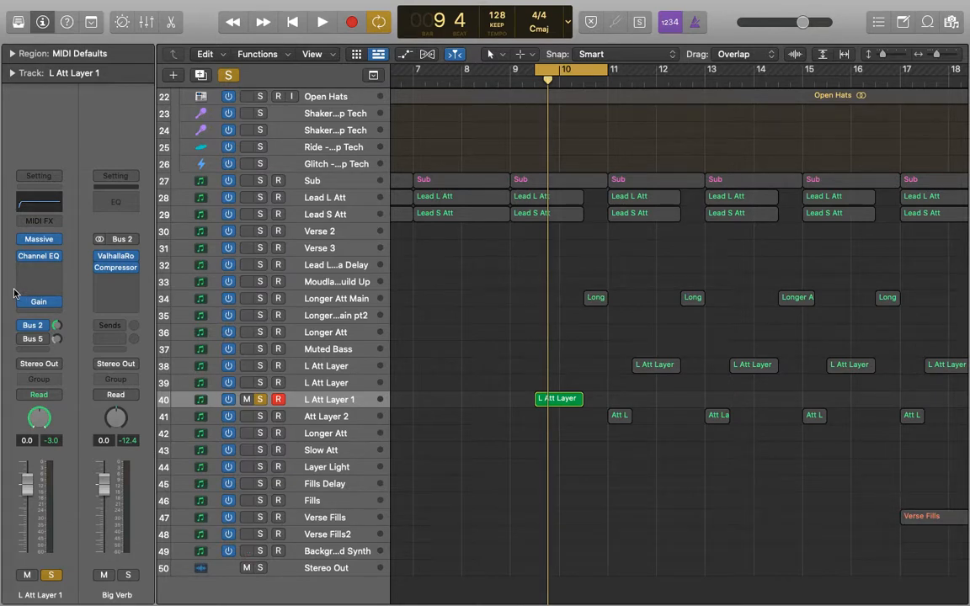
{"action": "left_click", "coordinate": [38, 325]}
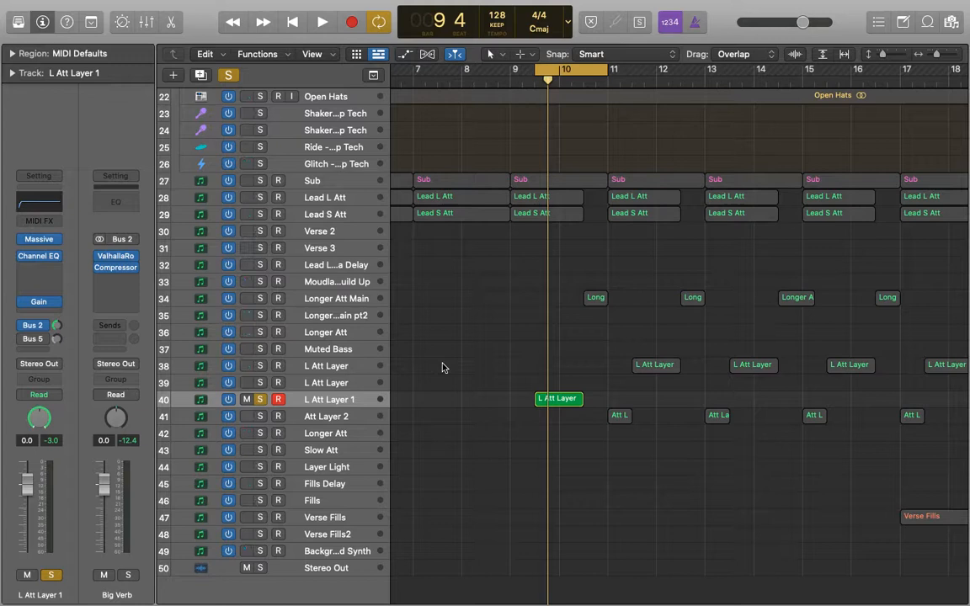
{"action": "left_click", "coordinate": [322, 21]}
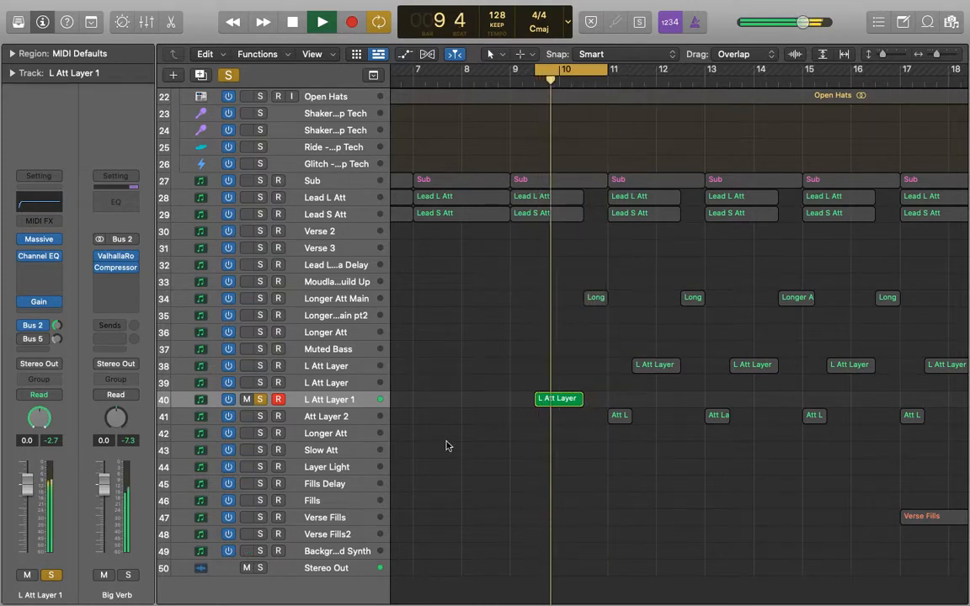
Stop playback after panning L Att Layer 1 toward the right through bar 10
{"action": "left_click", "coordinate": [292, 22]}
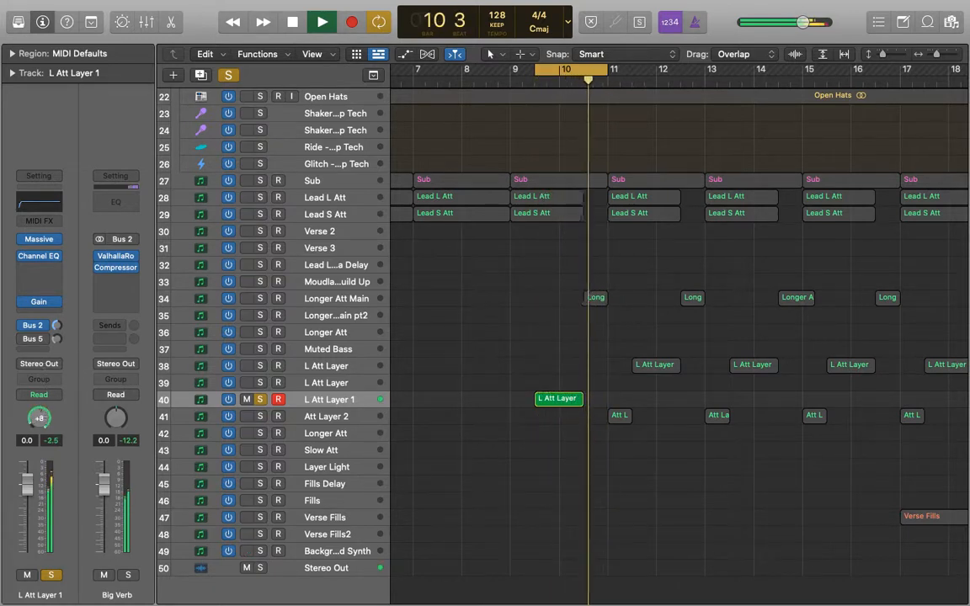
{"action": "left_click_drag", "start_coordinate": [40, 420], "coordinate": [49, 483]}
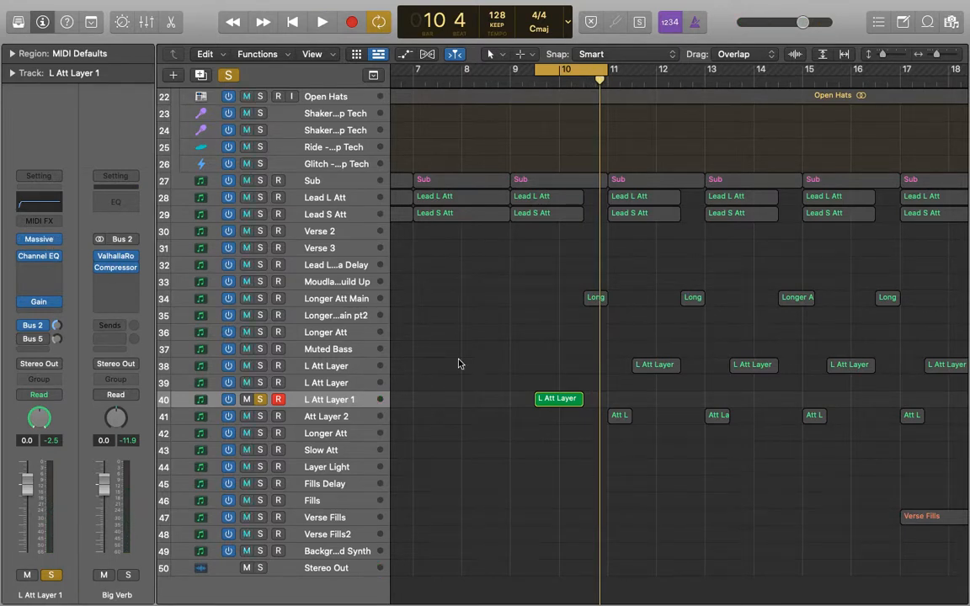
Reopen the Bus 2 send mode menu on L Att Layer 1, with Post Fader checked
{"action": "left_click", "coordinate": [56, 325]}
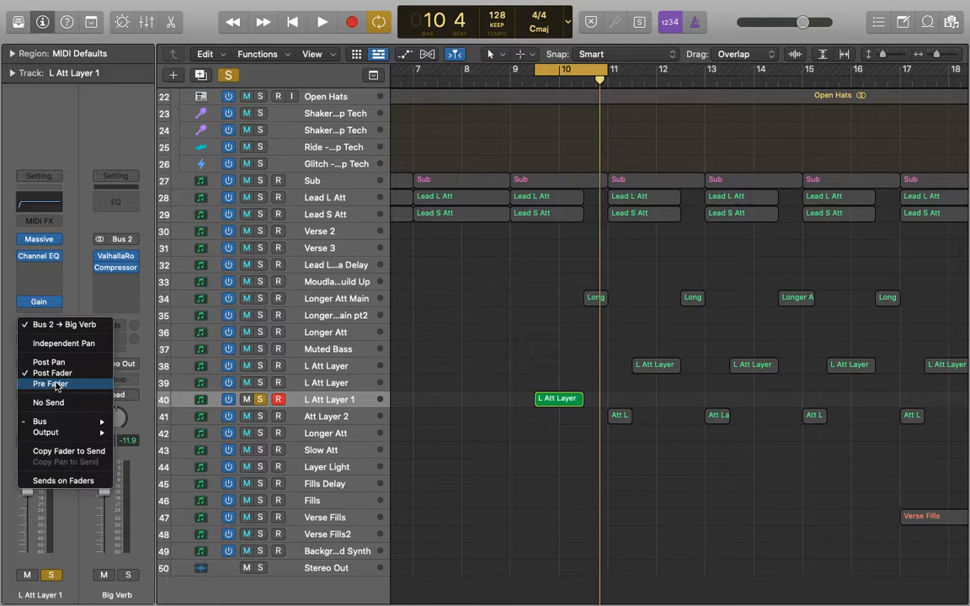
{"action": "left_click", "coordinate": [52, 372]}
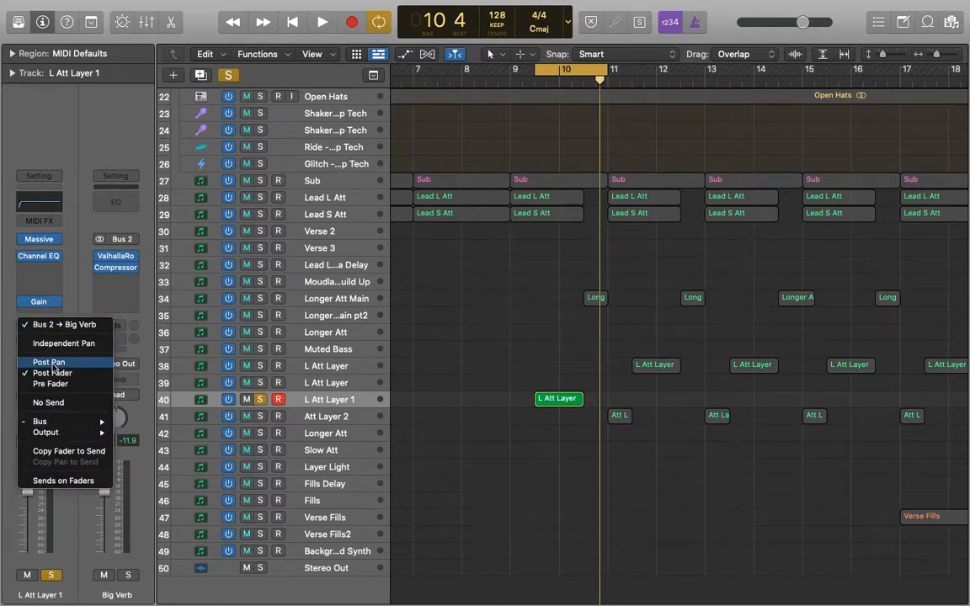
Set the Bus 2 send to Post Pan and resume playback to hear the change
{"action": "left_click", "coordinate": [49, 362]}
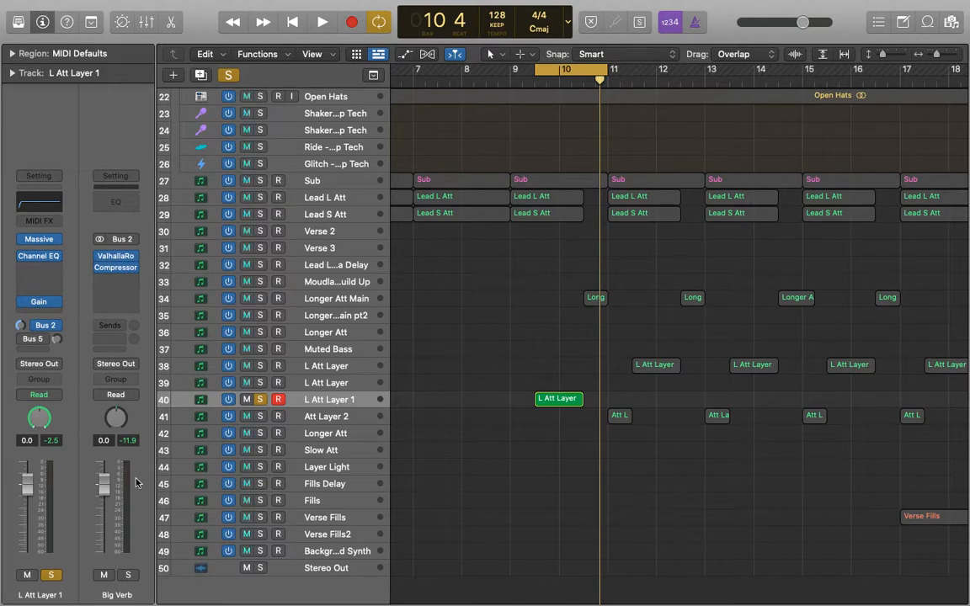
{"action": "left_click", "coordinate": [321, 22]}
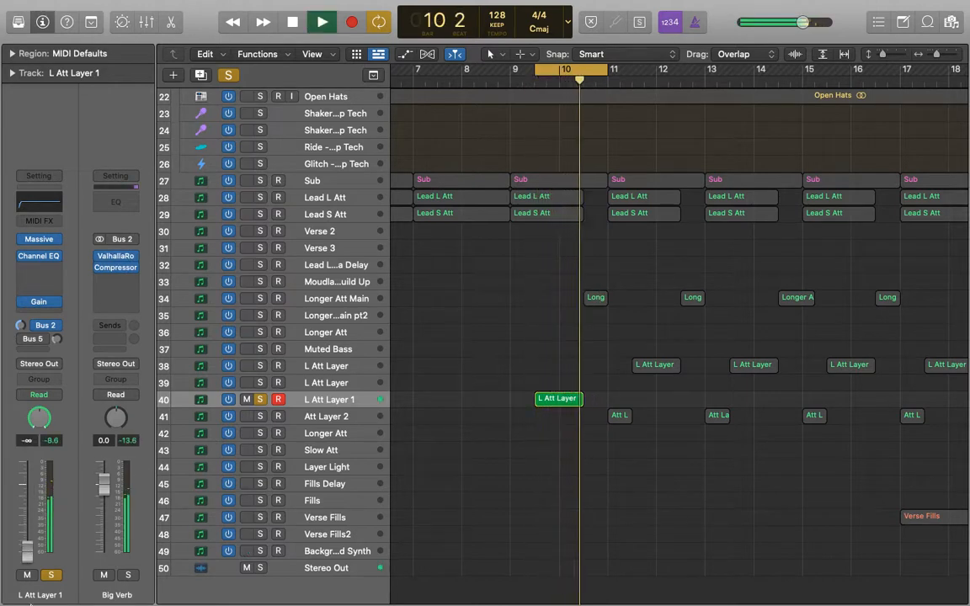